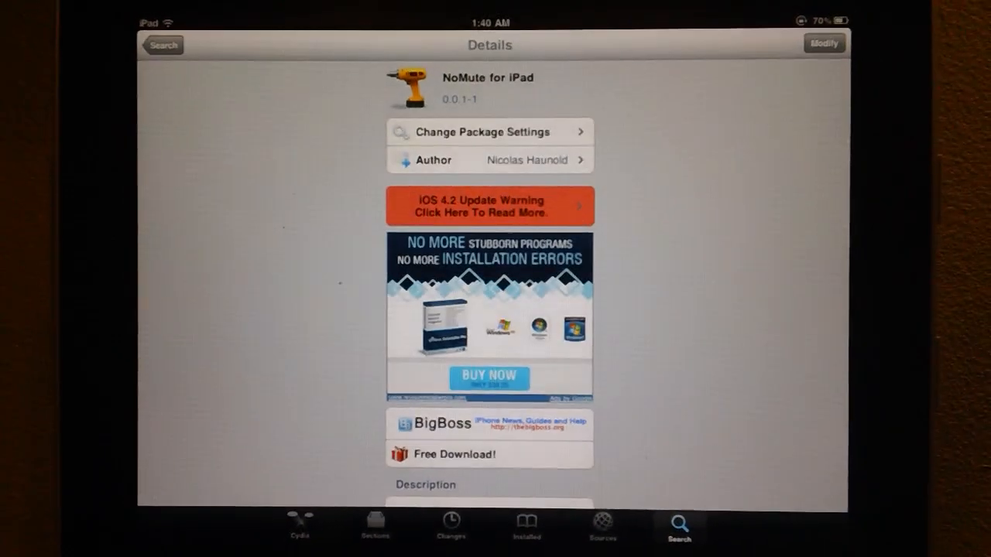
Leave the NoMute for iPad details in Cydia and return to the iPad home screen
scroll("down", 3)
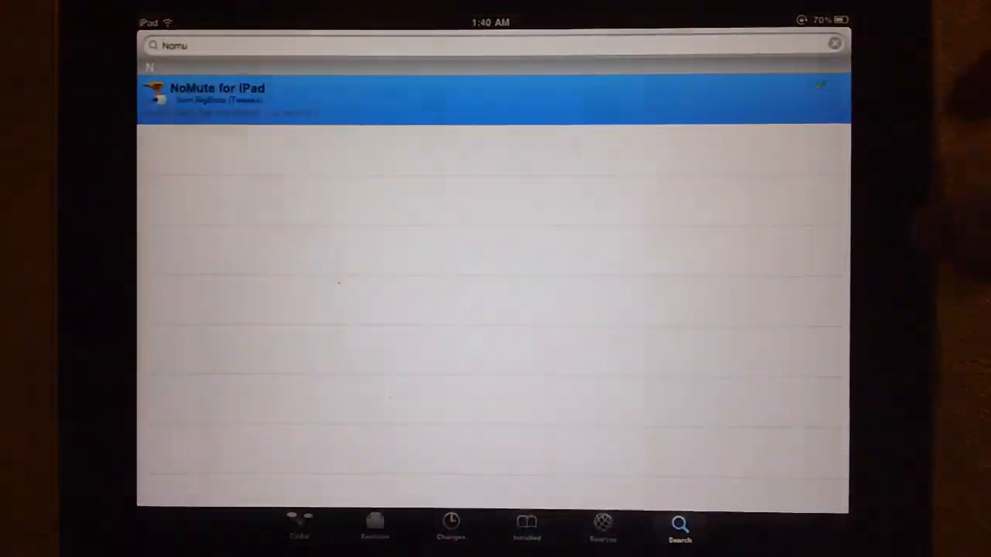
key("home")
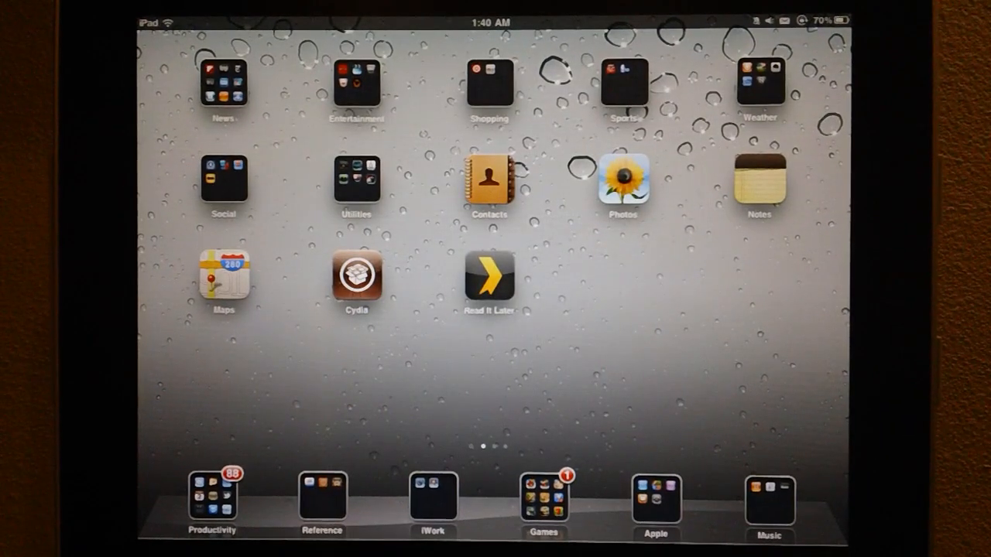